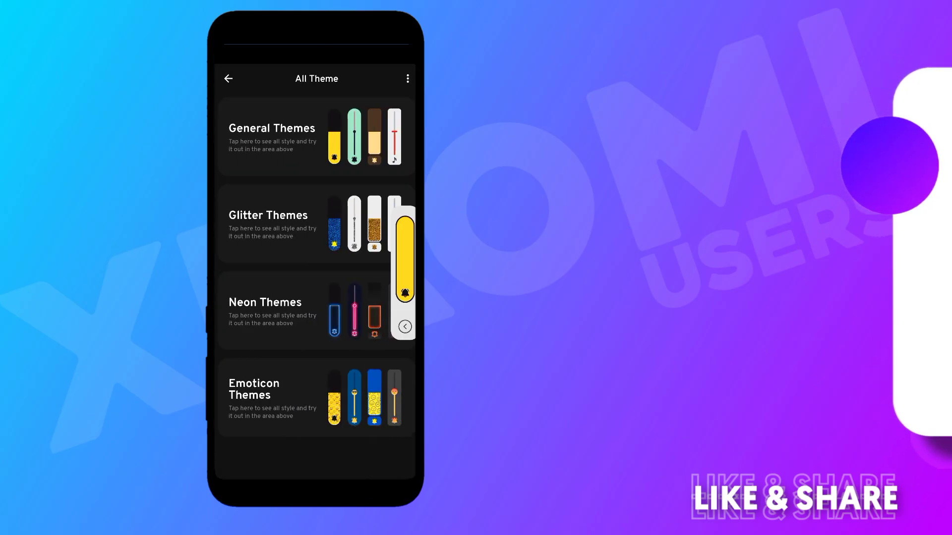
Step: Open Neon Themes and expand the floating neon volume panel to show every slider
click(266, 302)
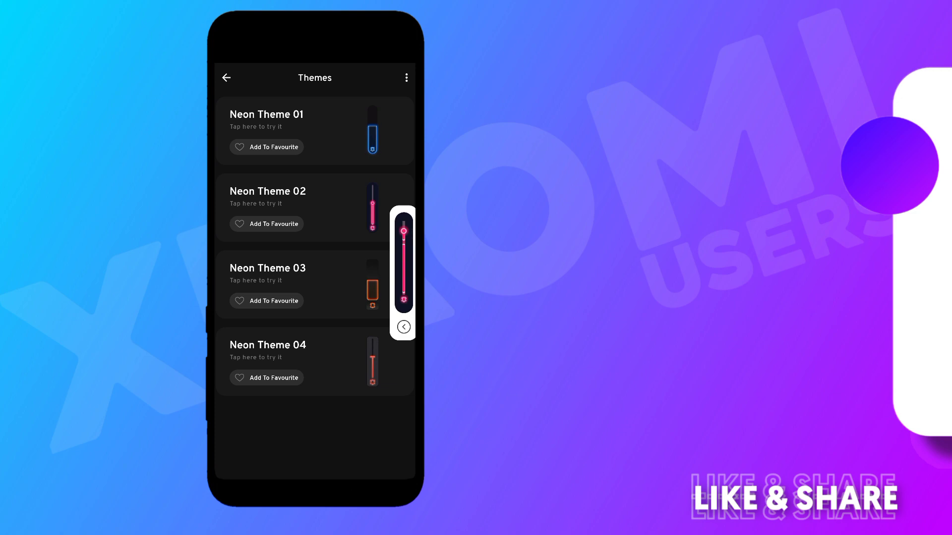
click(402, 327)
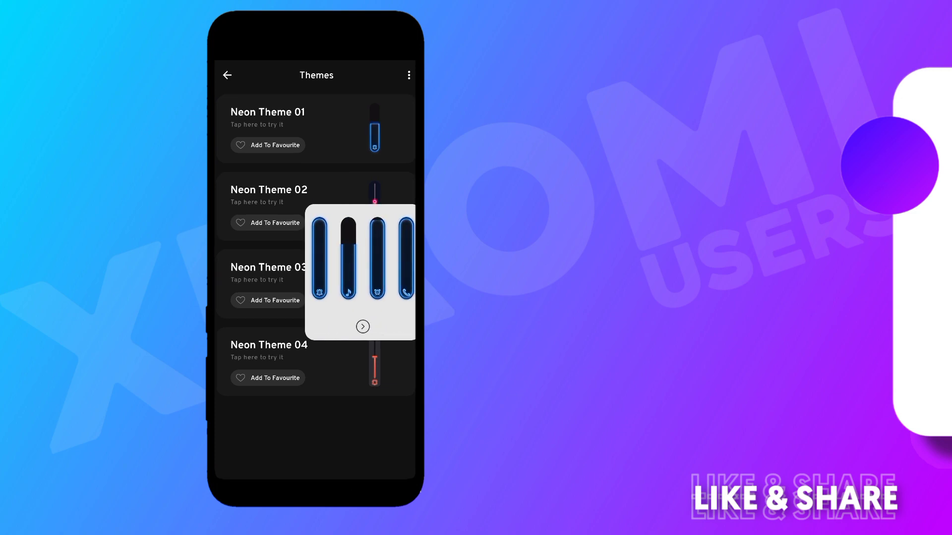
click(362, 327)
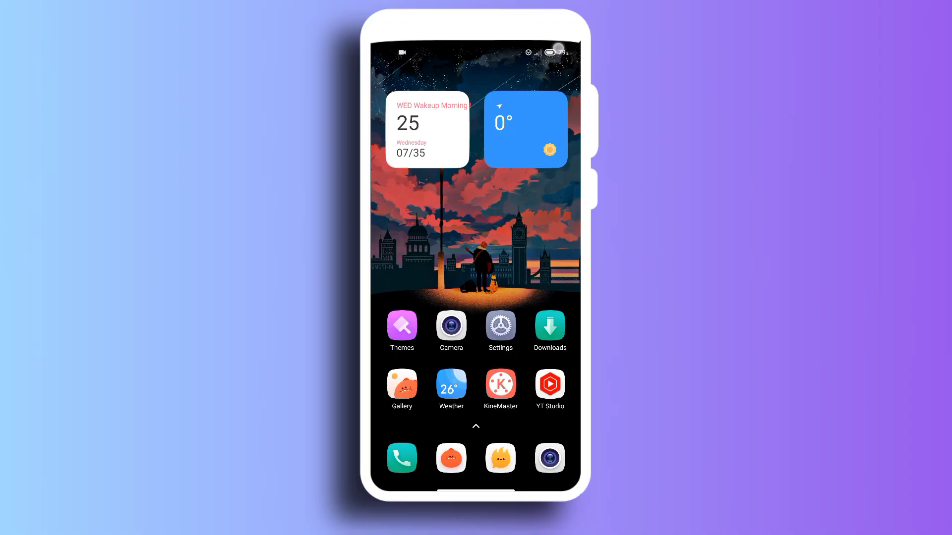
Step: Search the Play Store for 'Volume Button Themes' and open the installed app
scroll(down, 3)
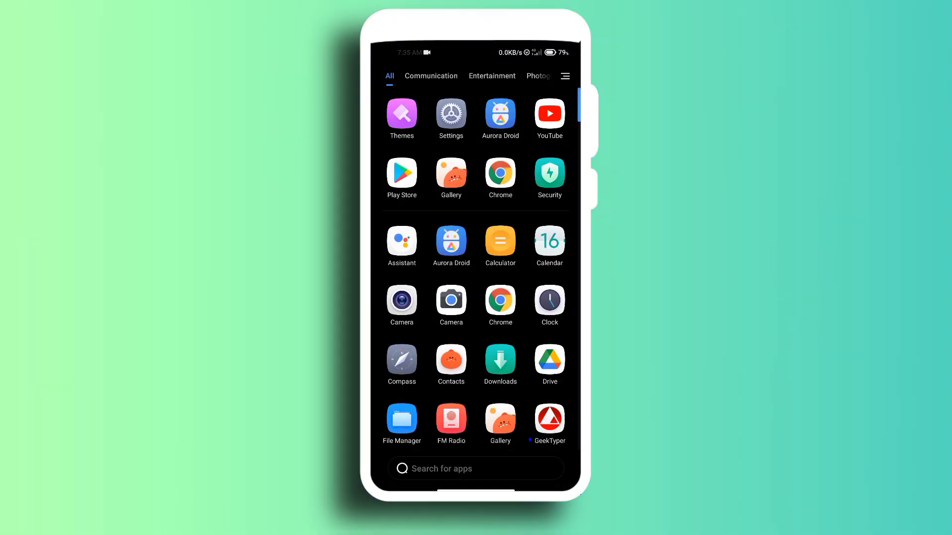
click(401, 173)
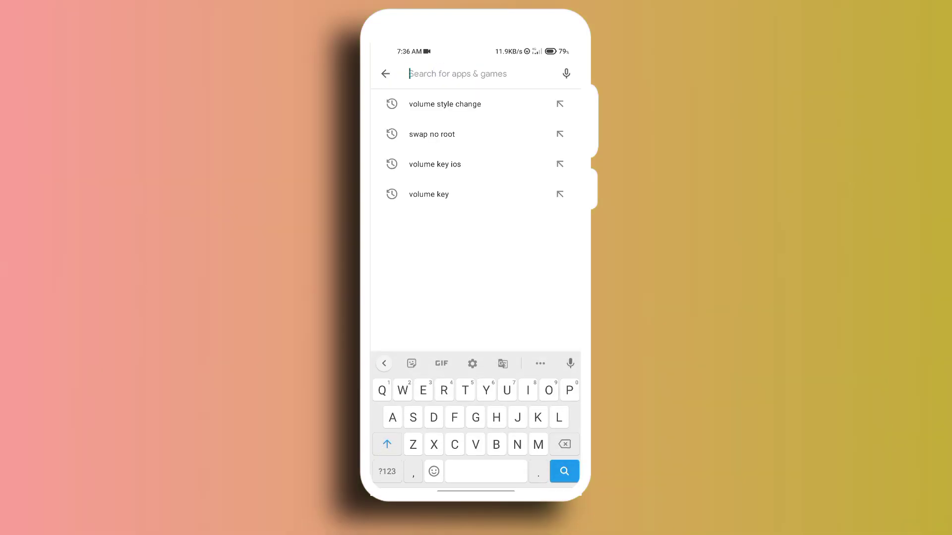
text(Vol)
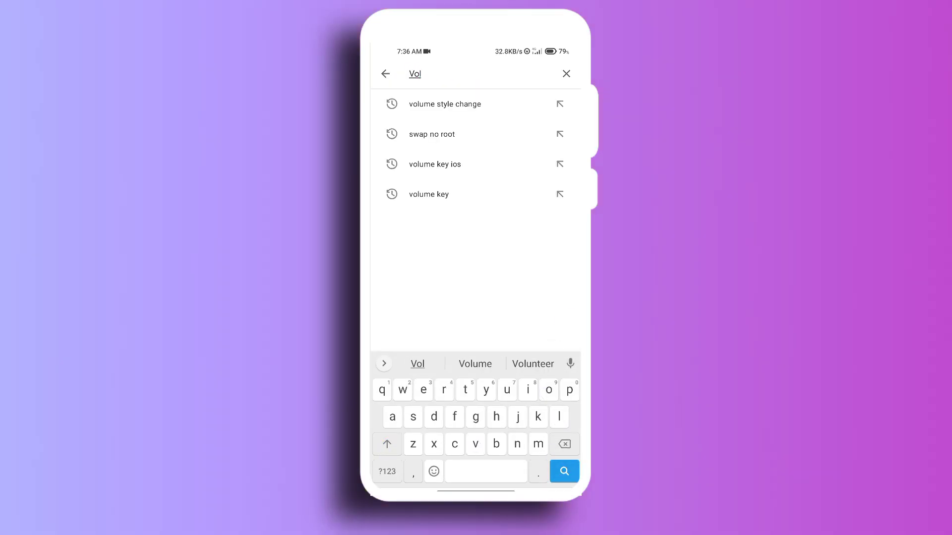
click(475, 364)
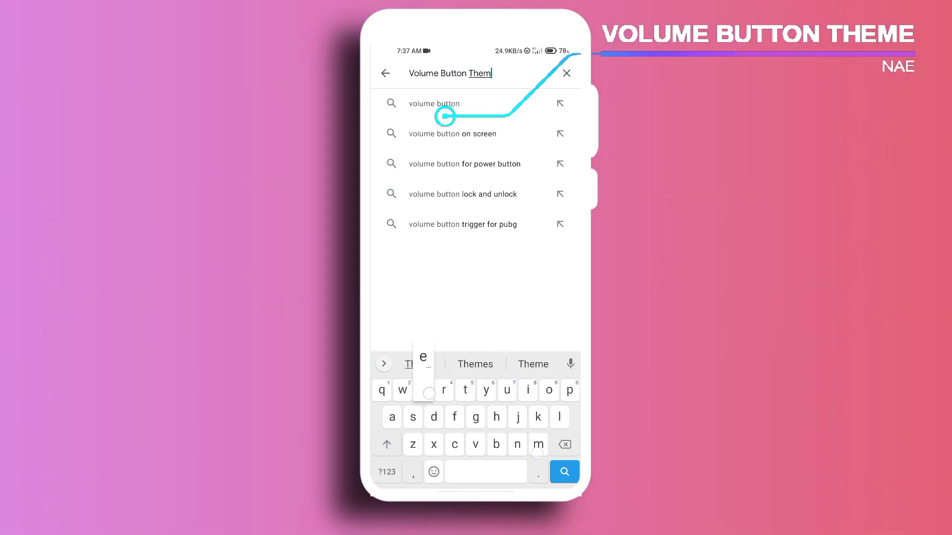
click(563, 472)
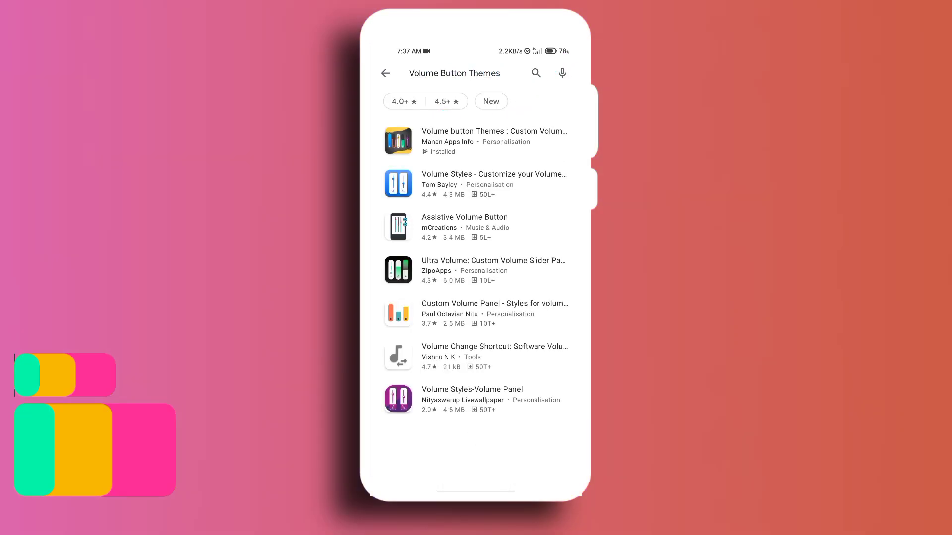
click(491, 140)
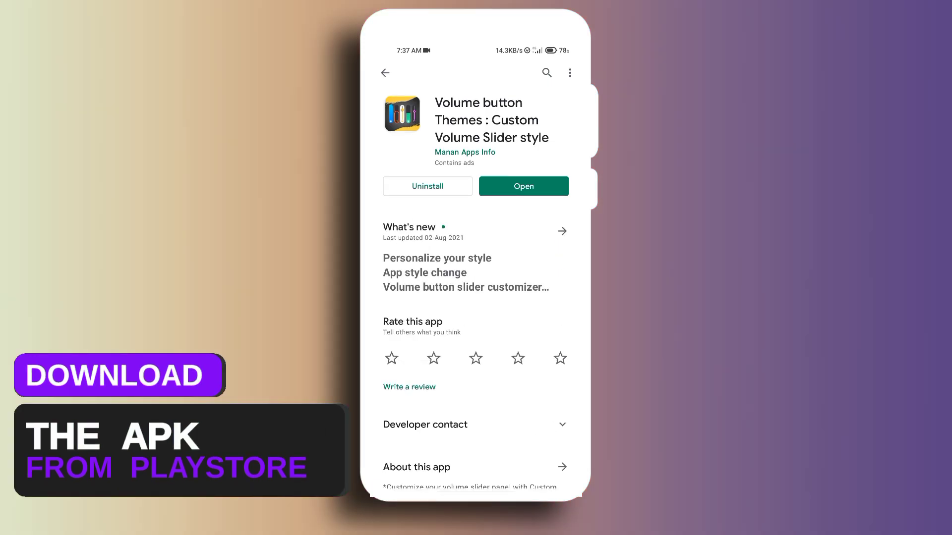
click(523, 187)
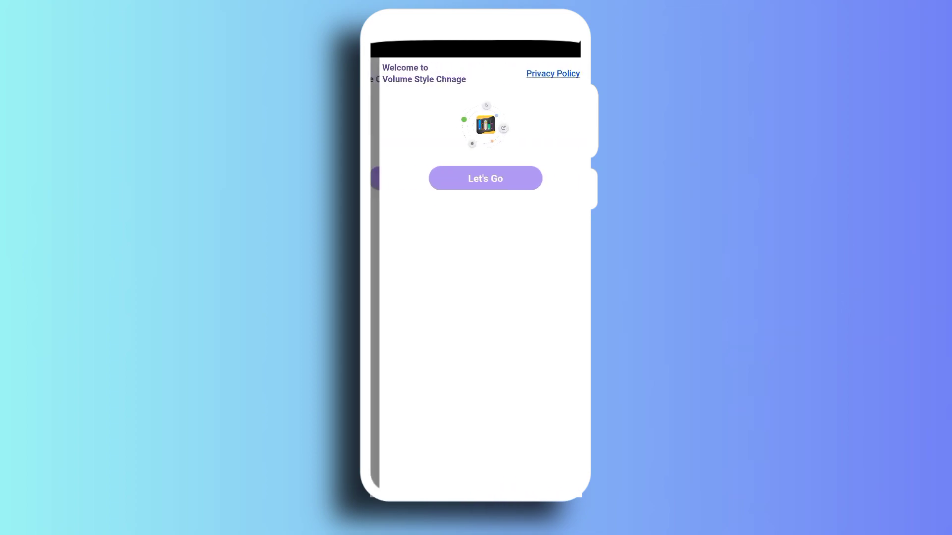
Step: Start setup, allow System Settings and Accessibility, then go to Do not disturb access
click(485, 178)
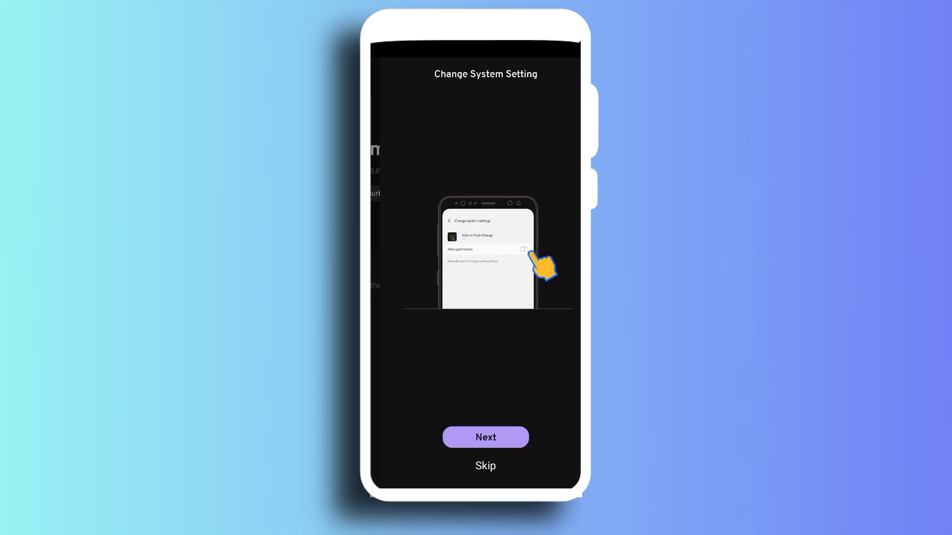
click(485, 437)
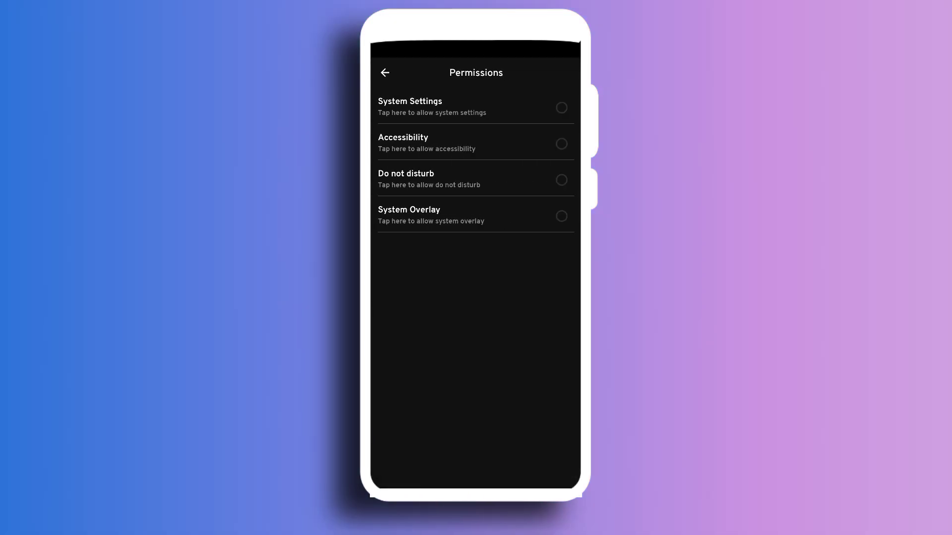
click(476, 107)
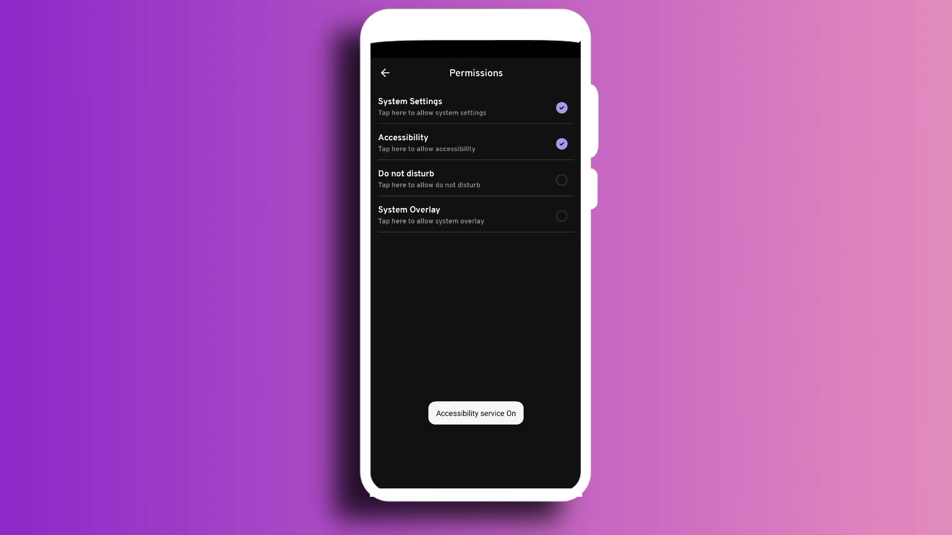
click(476, 179)
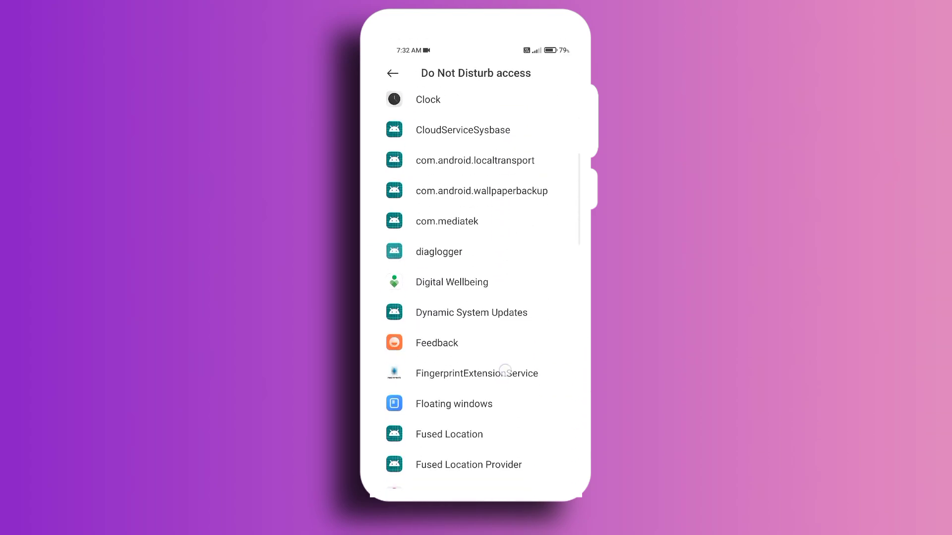
Step: Allow Do Not Disturb access and display over other apps for Volume Style Chnage
scroll(down, 3)
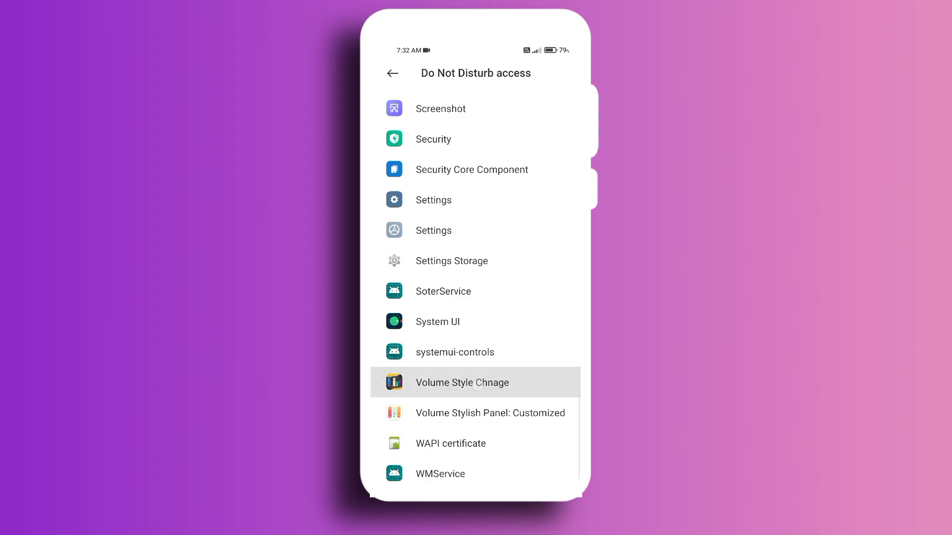
click(462, 382)
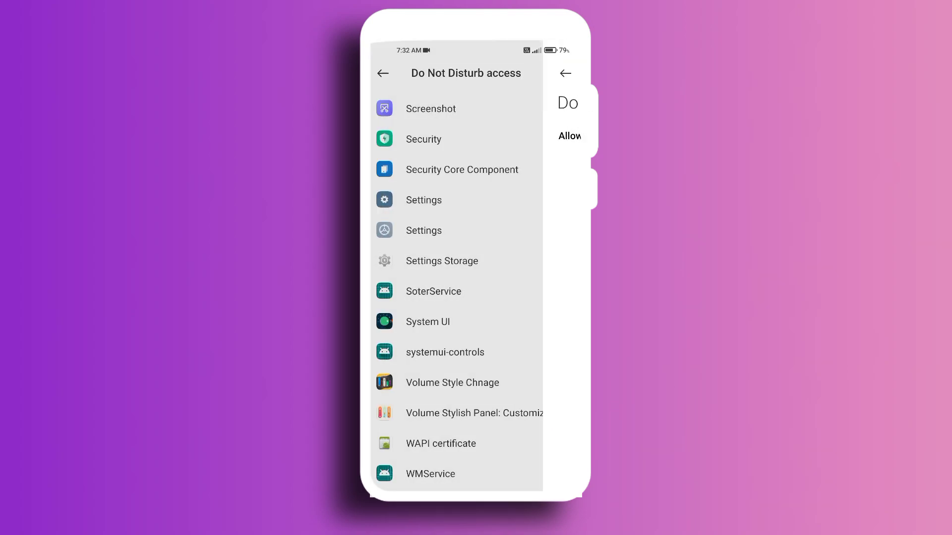
click(382, 73)
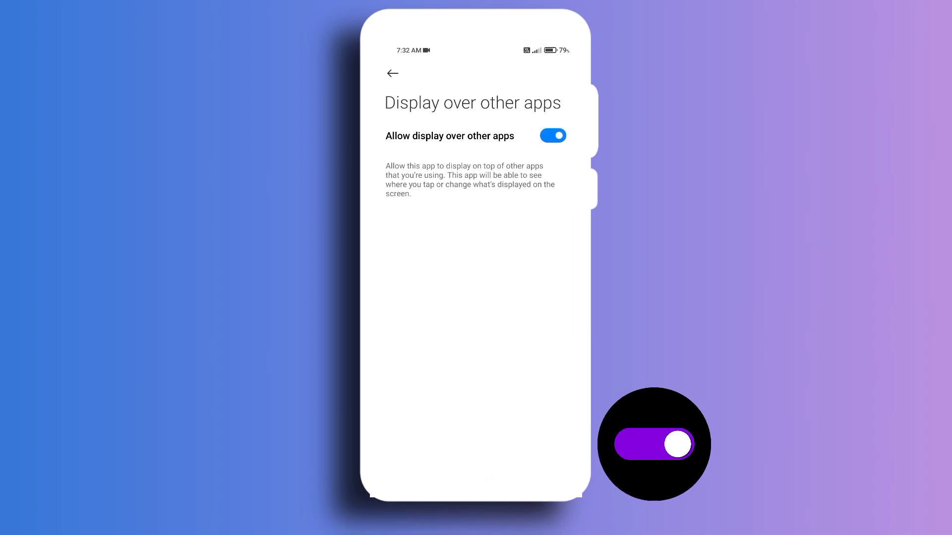
click(392, 72)
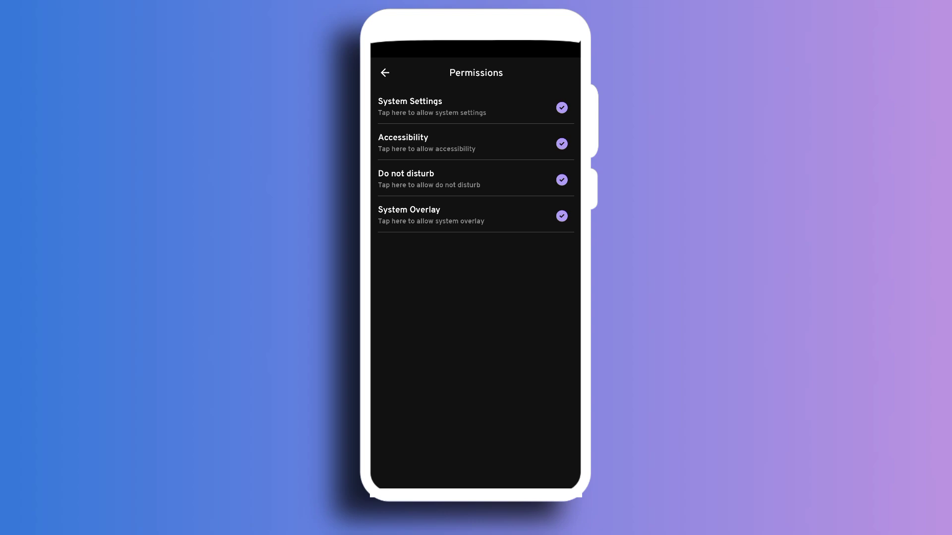
Step: Leave Permissions, tap Change Theme, and open the Neon Themes list
click(384, 72)
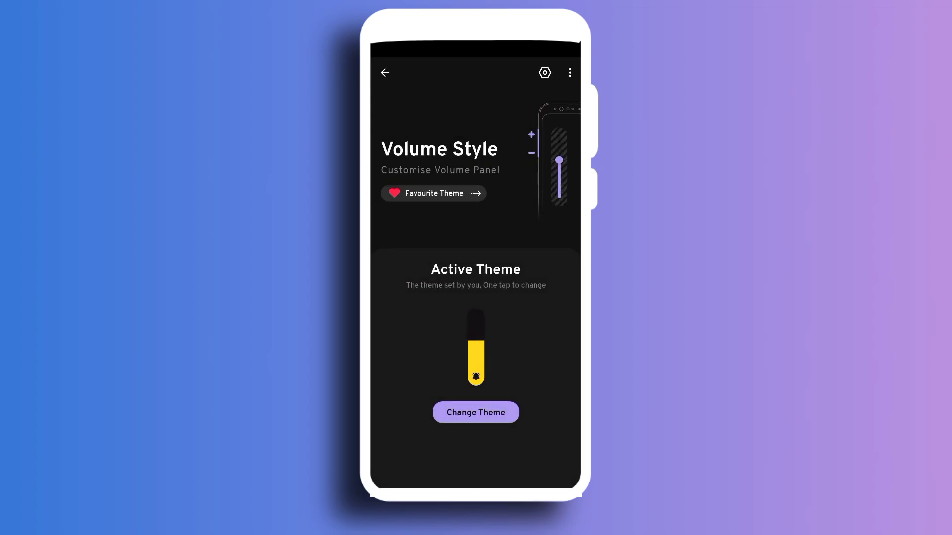
click(476, 412)
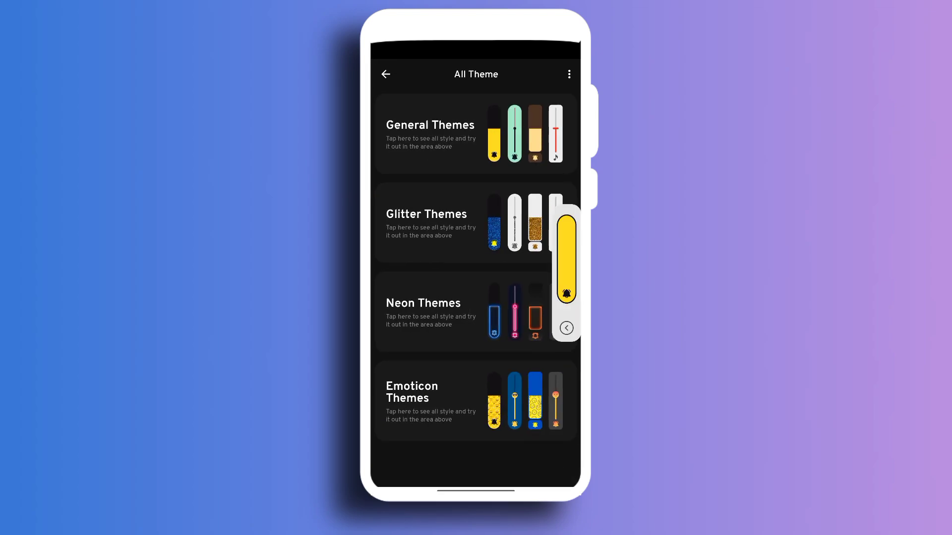
click(423, 303)
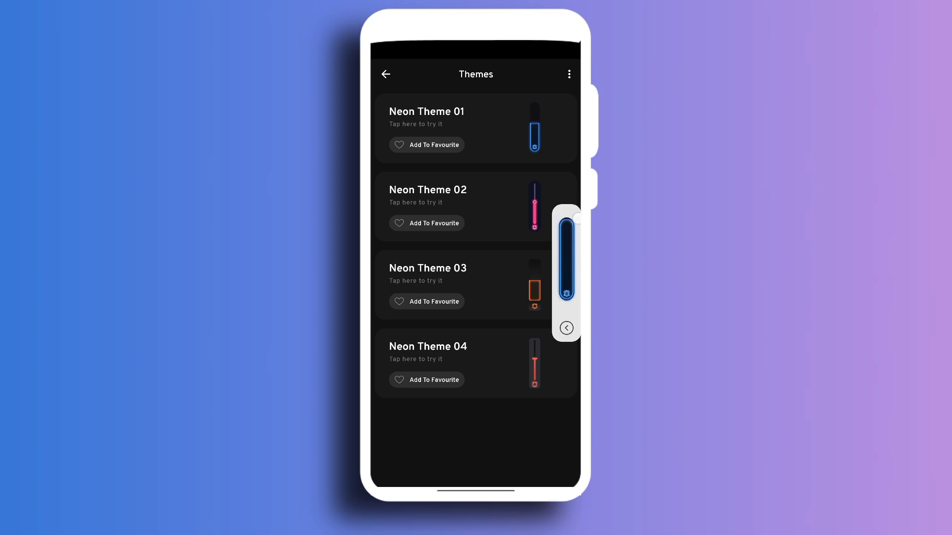
Step: Expand the neon and emoticon panel previews, then go back to All Theme
click(565, 328)
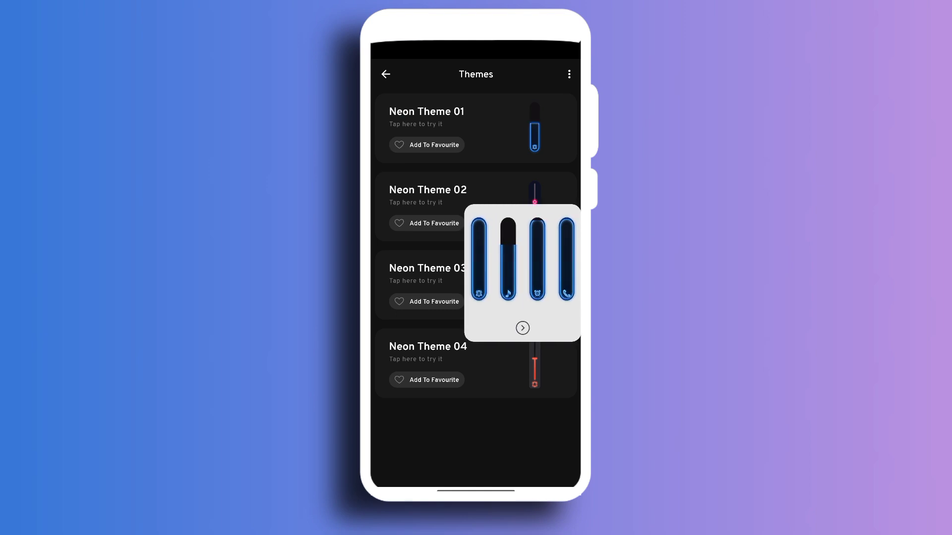
click(521, 328)
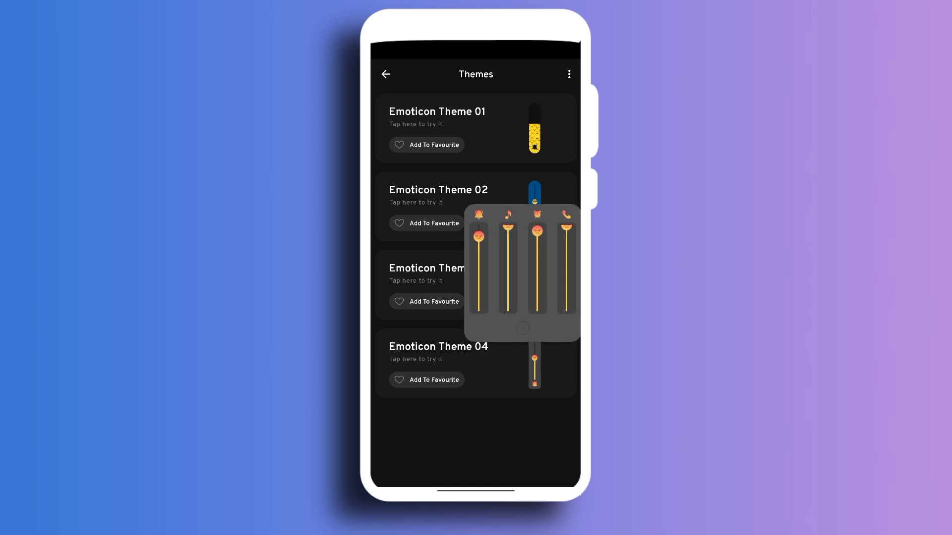
click(386, 74)
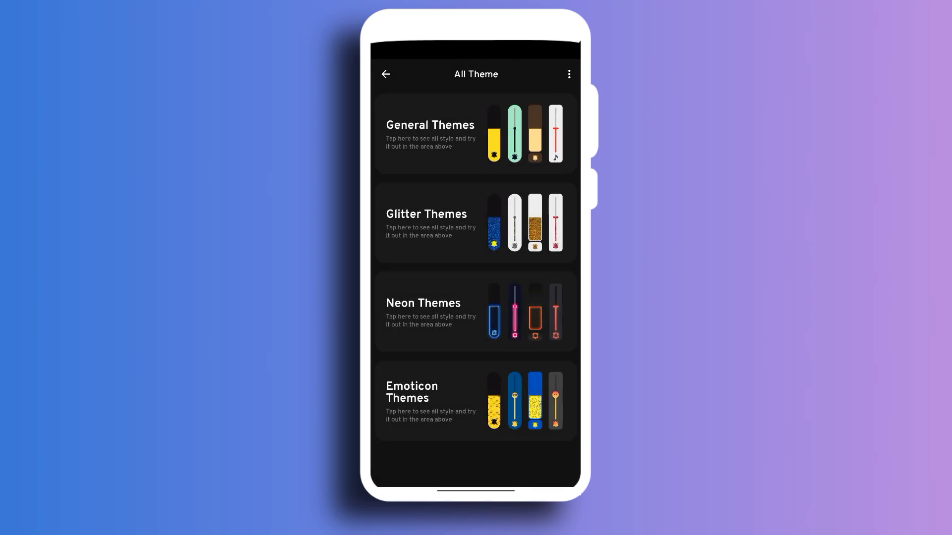
Step: Apply General Theme 04 and open the panel settings gear
click(430, 132)
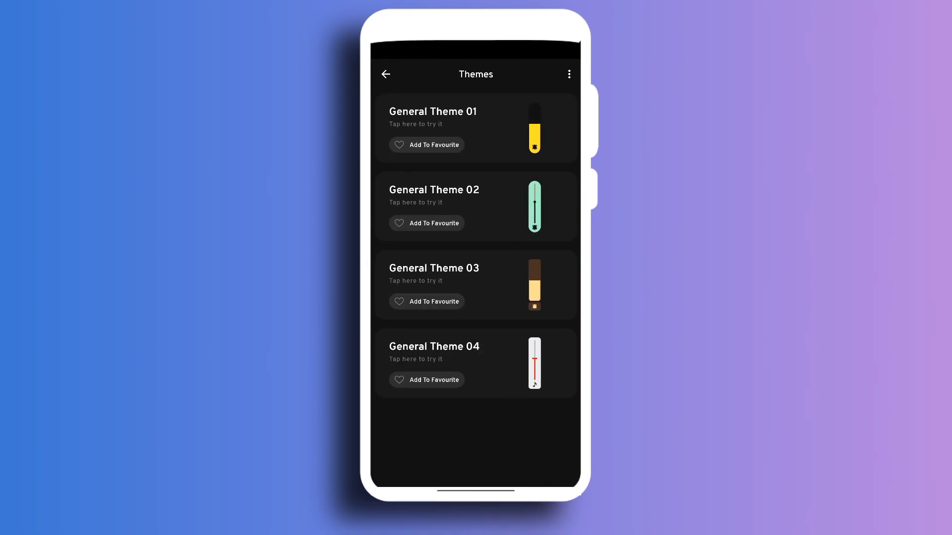
click(533, 205)
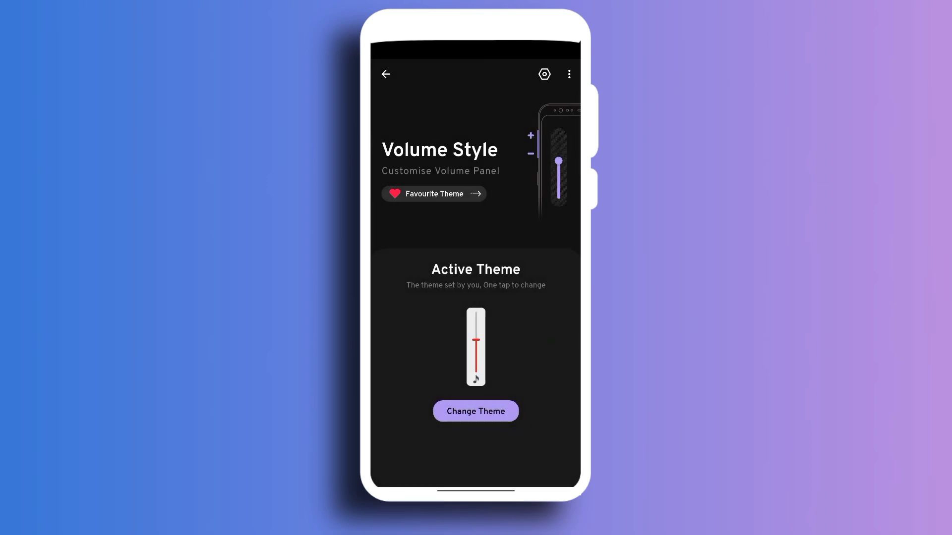
click(543, 74)
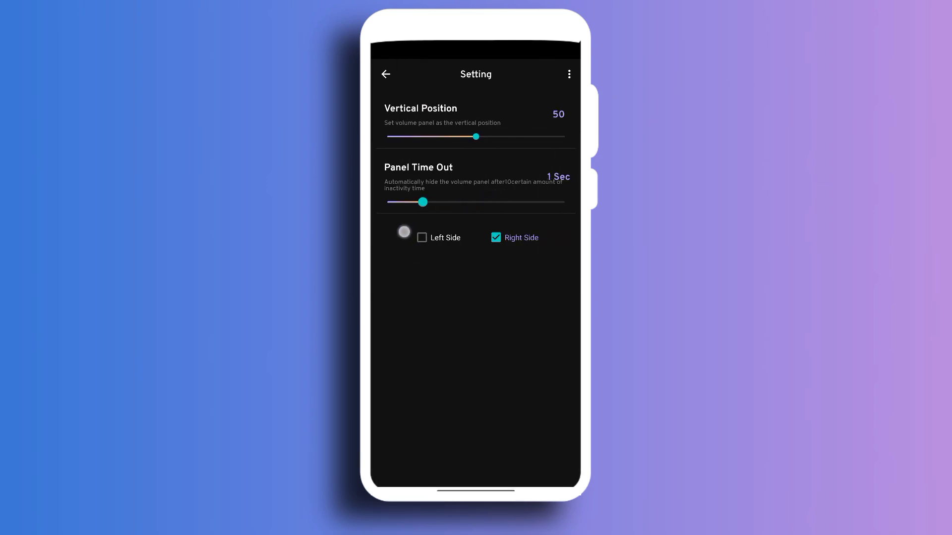
Step: Tick Left Side, set Panel Time Out to 2 Sec, and back out to the welcome screen
click(422, 238)
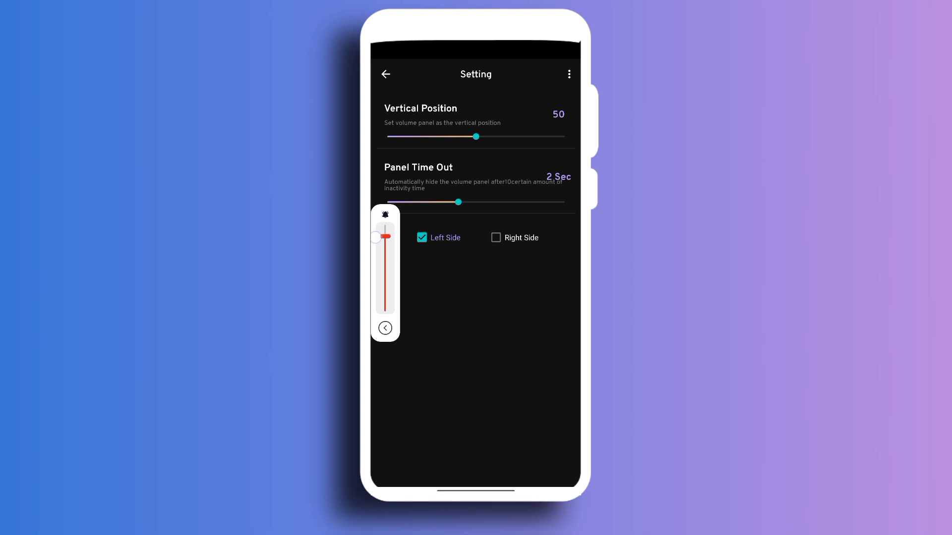
click(384, 74)
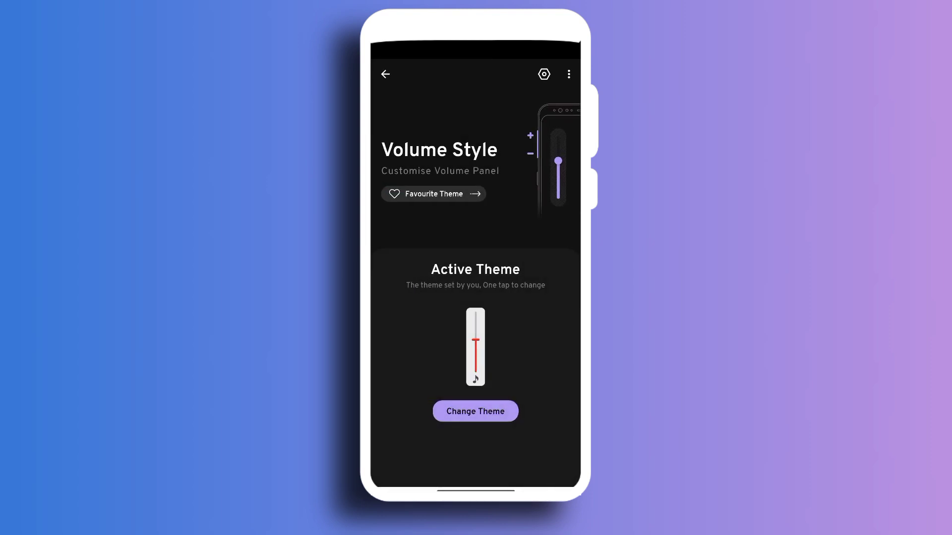
click(384, 74)
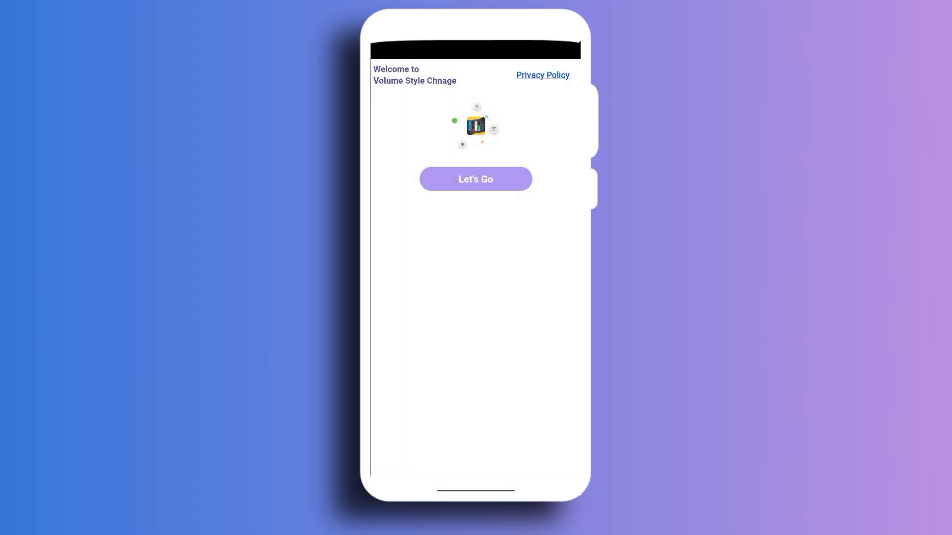